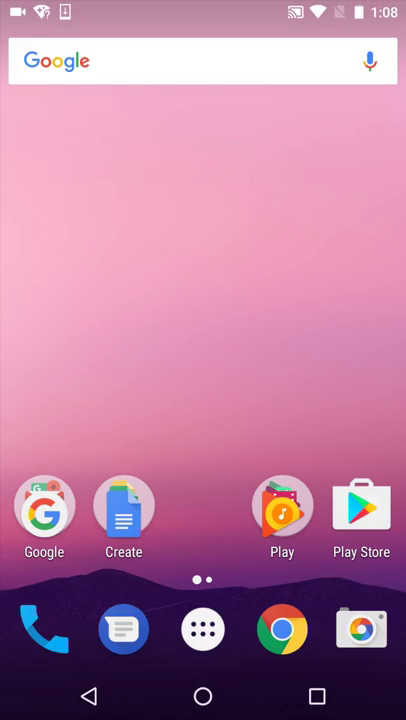
Launch the AndroidSample app from the home screen to show discovered devices
left_click(202, 628)
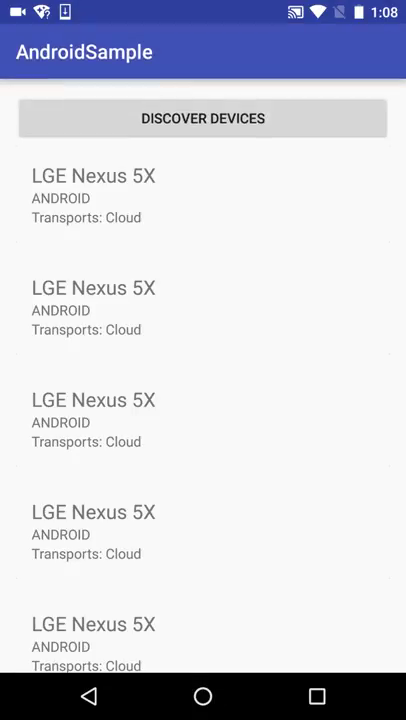
Rescan so Windows phone, carmenfLaptop, carmenfZ and samsung Nexus 10 appear
left_click(202, 118)
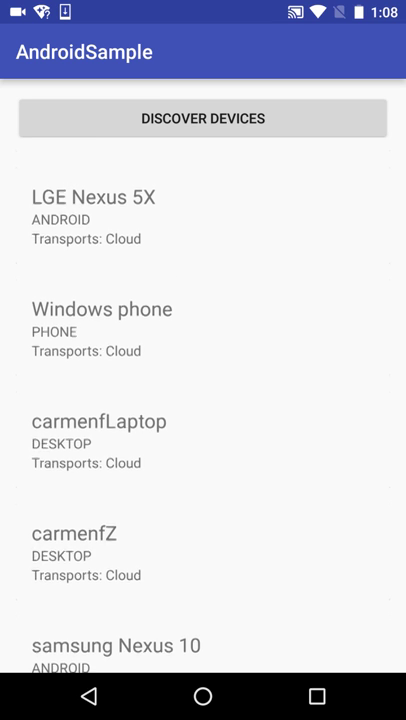
left_click(74, 532)
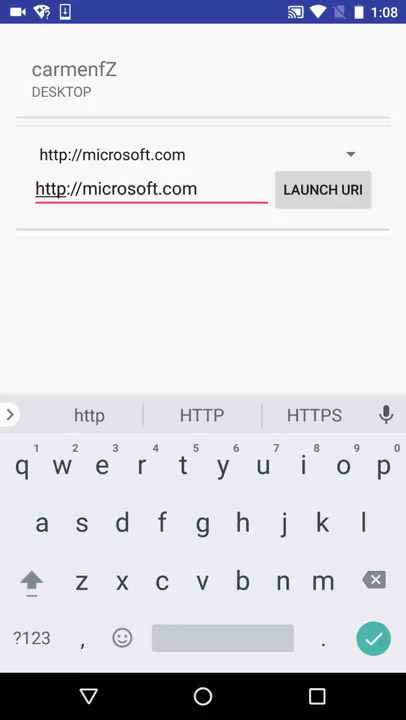
left_click(196, 188)
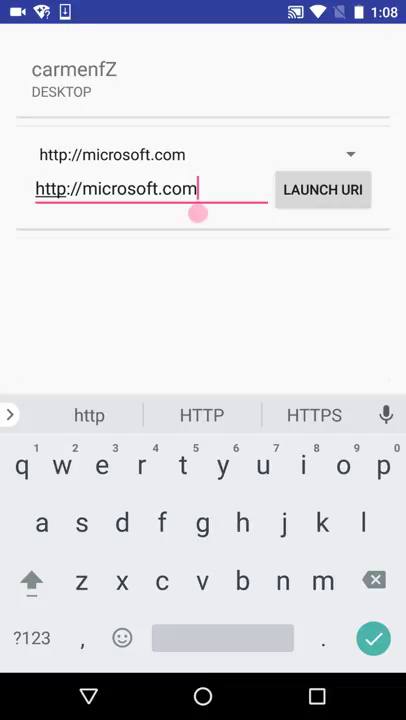
key("BackSpace")
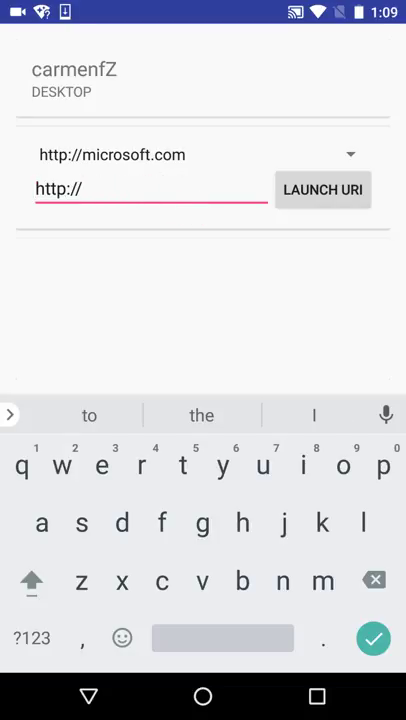
type("www.")
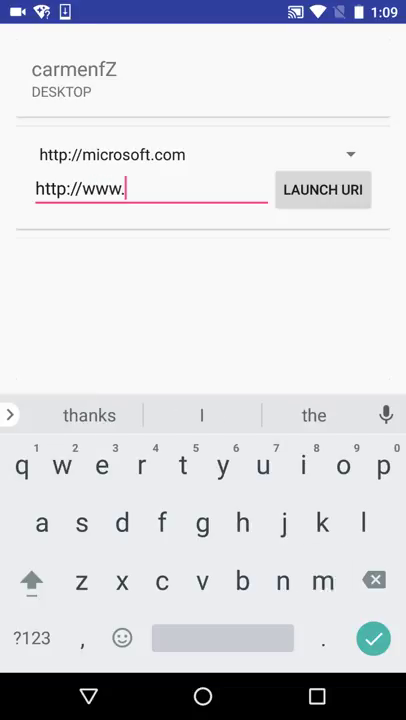
type("msn.")
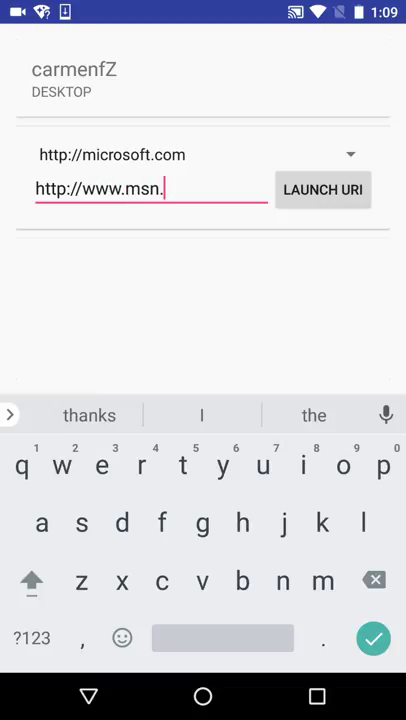
type("com")
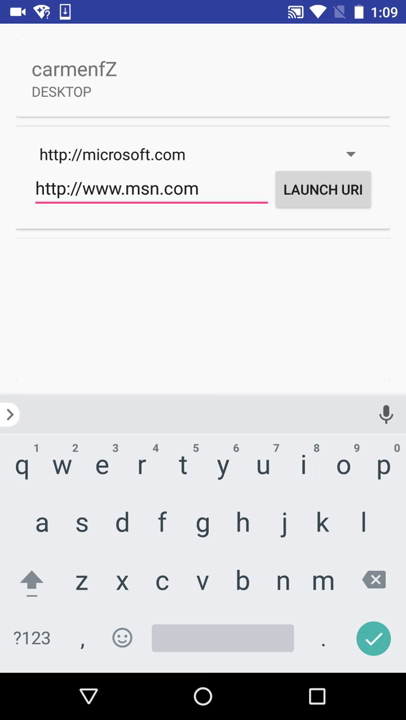
left_click(322, 190)
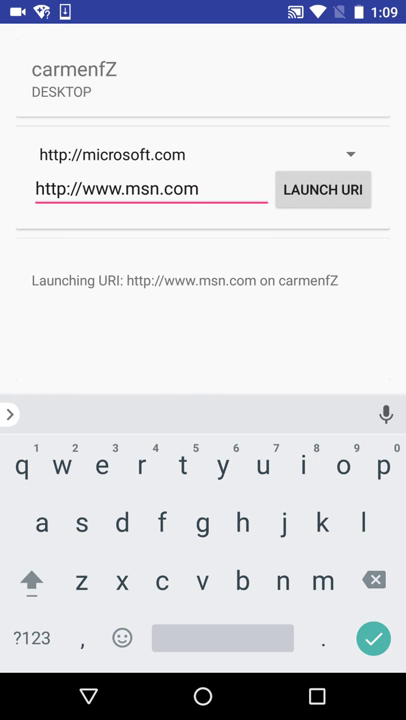